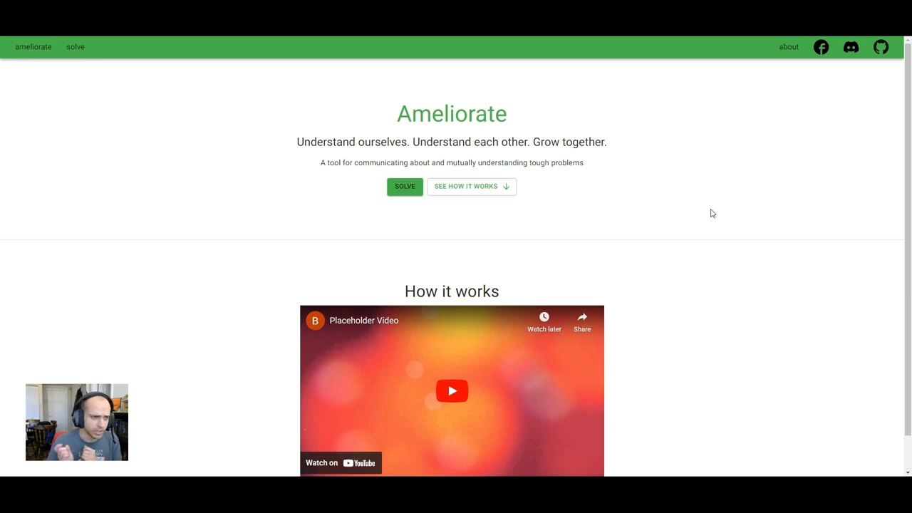
pyautogui.moveTo(404, 191)
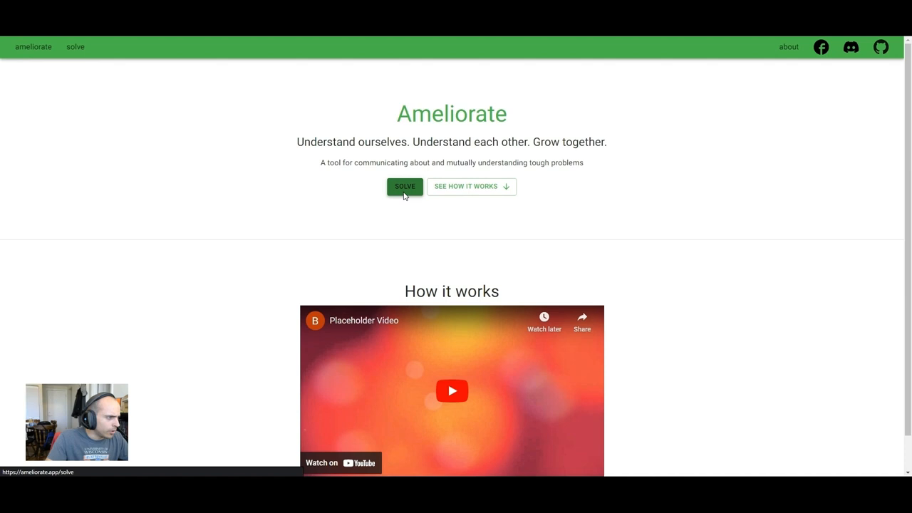
# - Enter the Solve workspace, landing on a diagram with one placeholder problem node
pyautogui.click(404, 185)
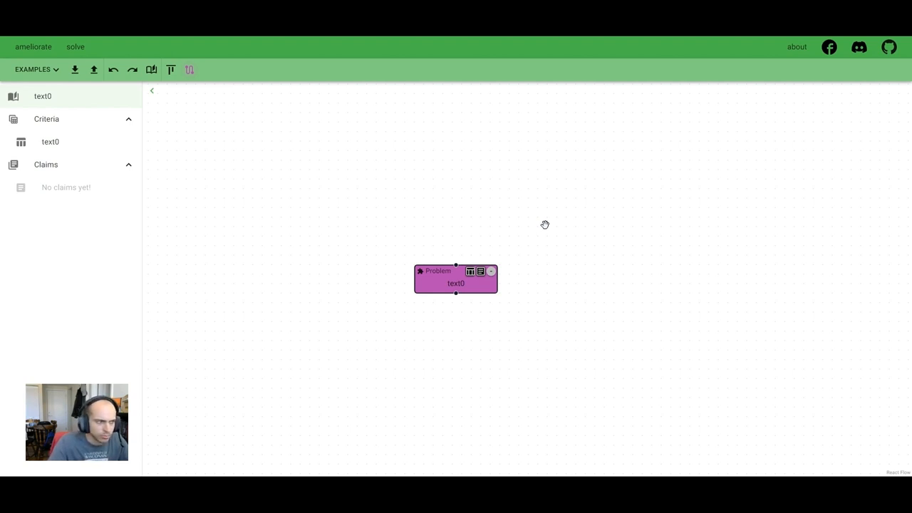
pyautogui.moveTo(461, 296)
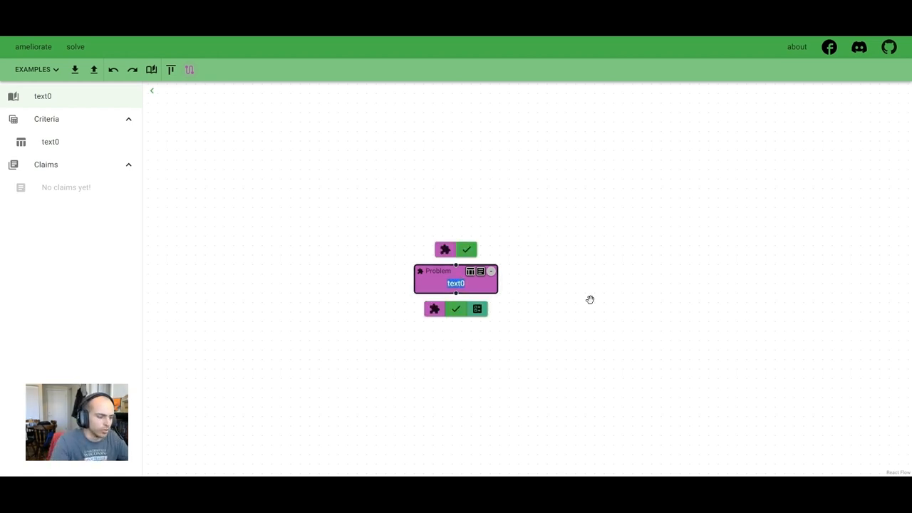
# - Write the problem text 'cars going too fast in my neighborhood'
pyautogui.write('cars going')
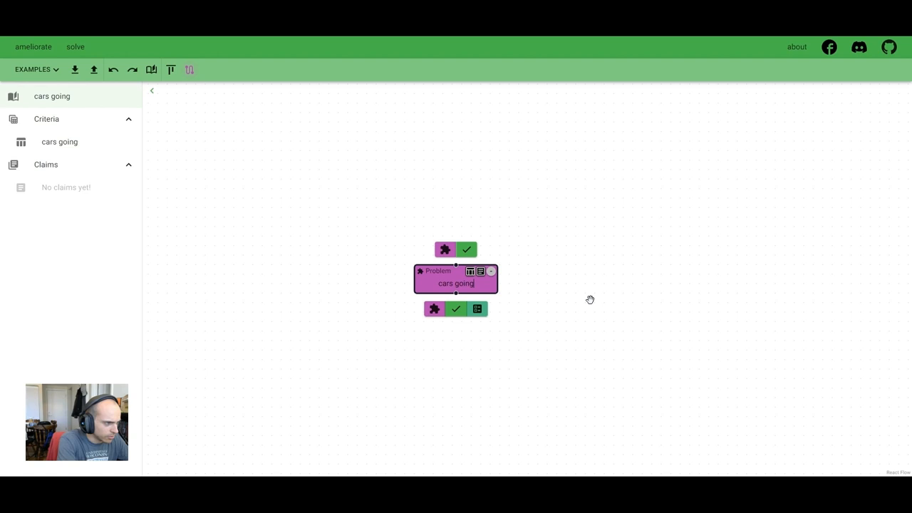
pyautogui.write('too fast in my')
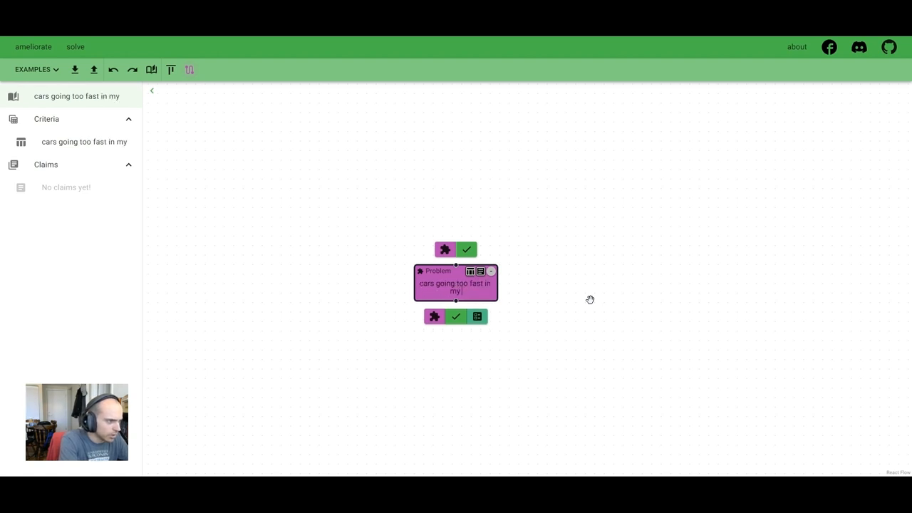
pyautogui.write('neighborhood')
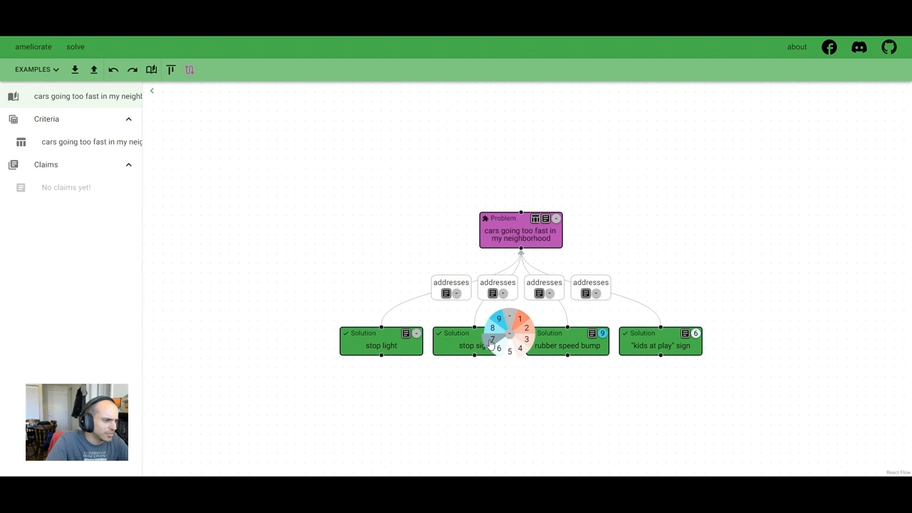
# - Score the stop sign solution 7 on the score wheel
pyautogui.click(493, 336)
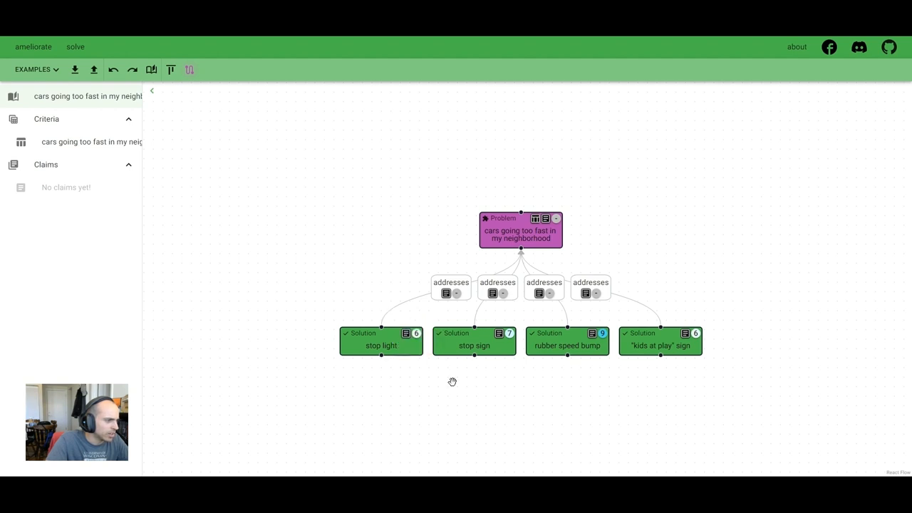
pyautogui.moveTo(547, 387)
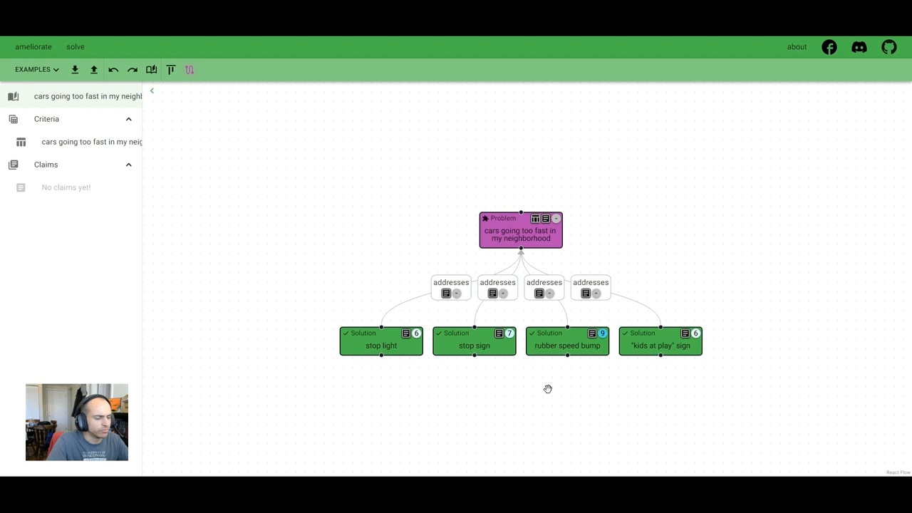
pyautogui.moveTo(578, 317)
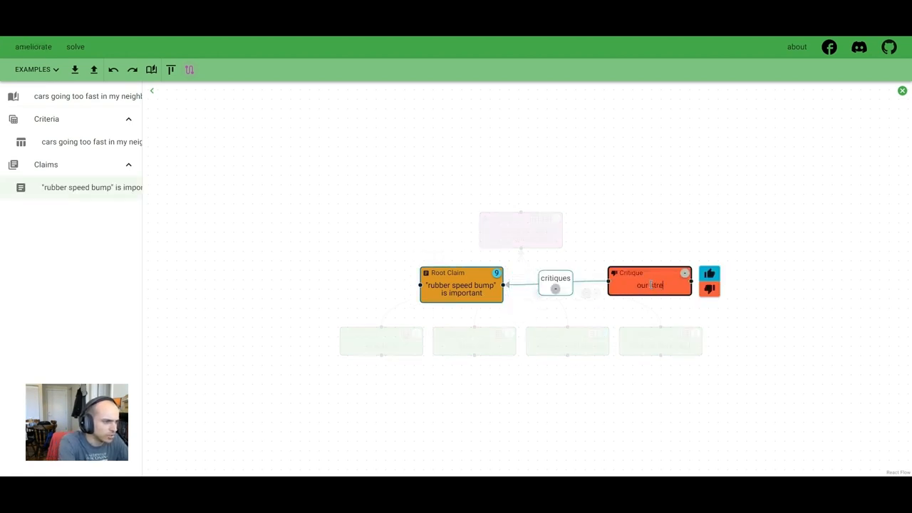
# - Add the critique 'our street is a thoroughfare' under the rubber speed bump claim
pyautogui.write('our street is a thoroughfare')
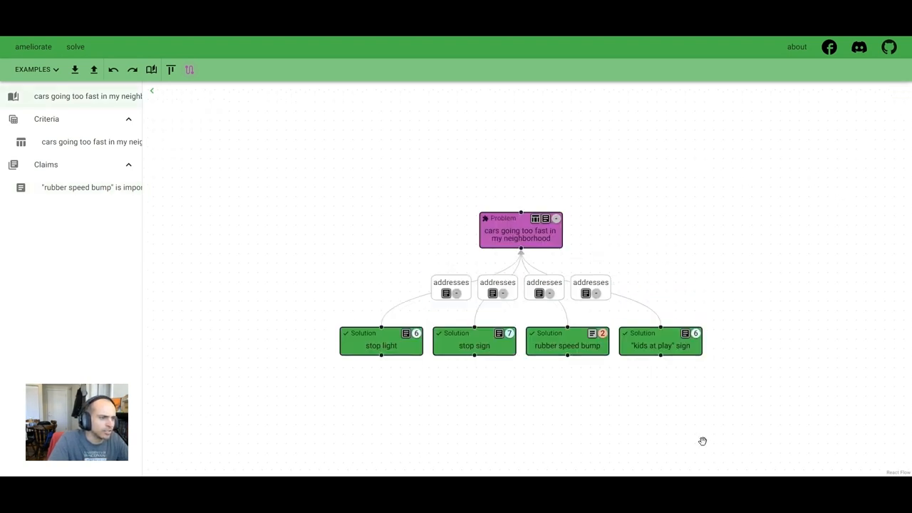
pyautogui.moveTo(618, 396)
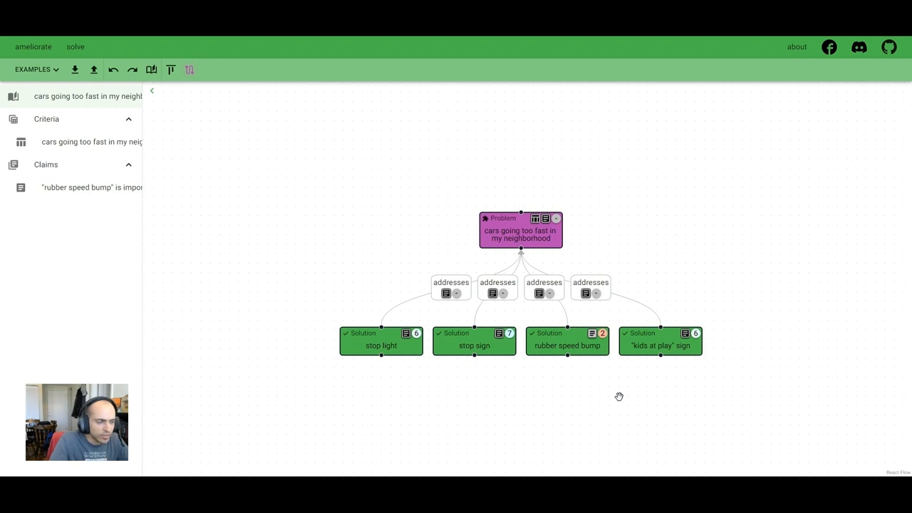
pyautogui.moveTo(759, 287)
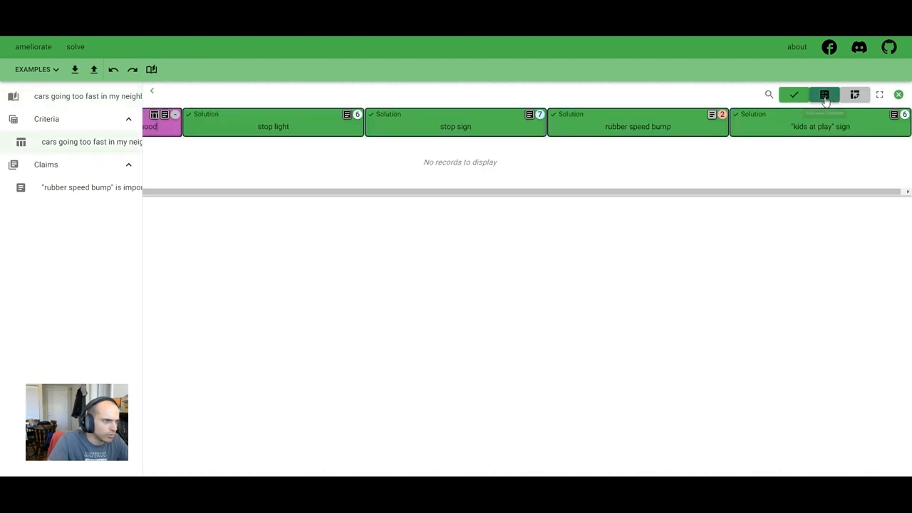
# - Add a criterion row and rename it 'inexpensive'
pyautogui.click(823, 94)
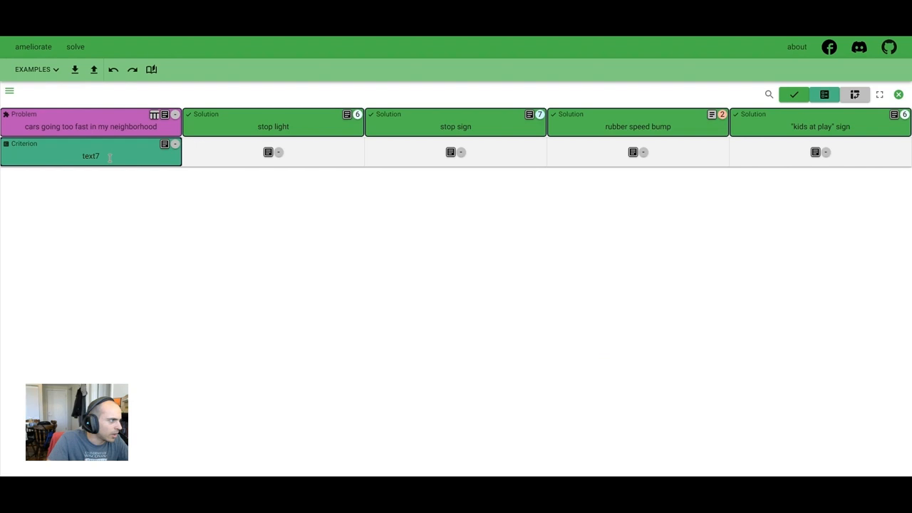
pyautogui.doubleClick(91, 155)
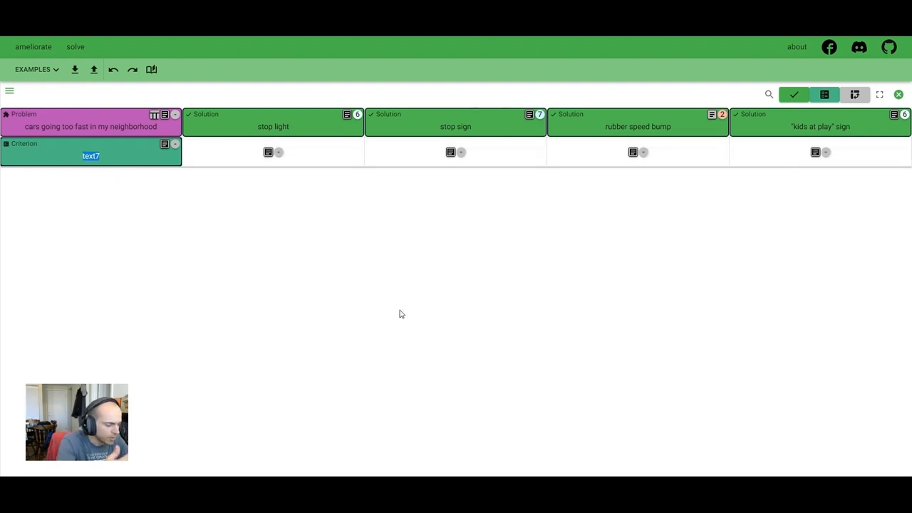
pyautogui.write('inexpensive')
pyautogui.write('actually gets cars to slow down')
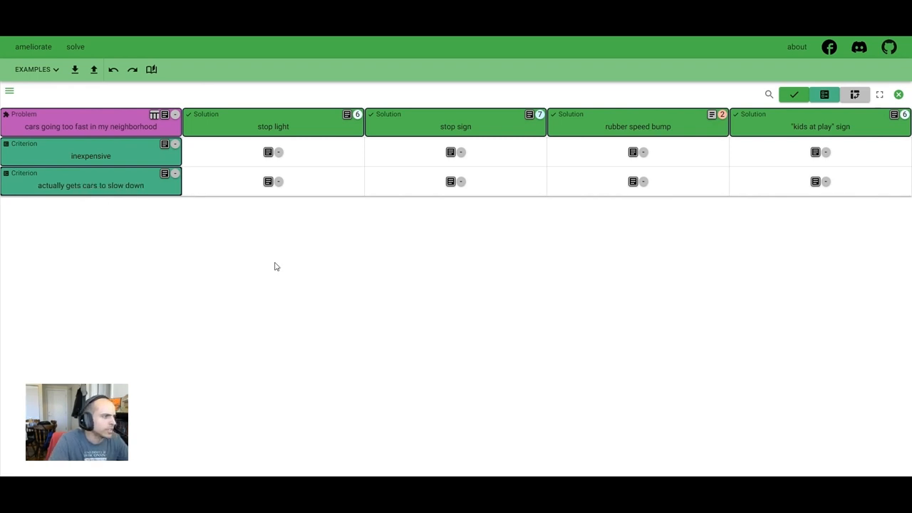
pyautogui.moveTo(211, 182)
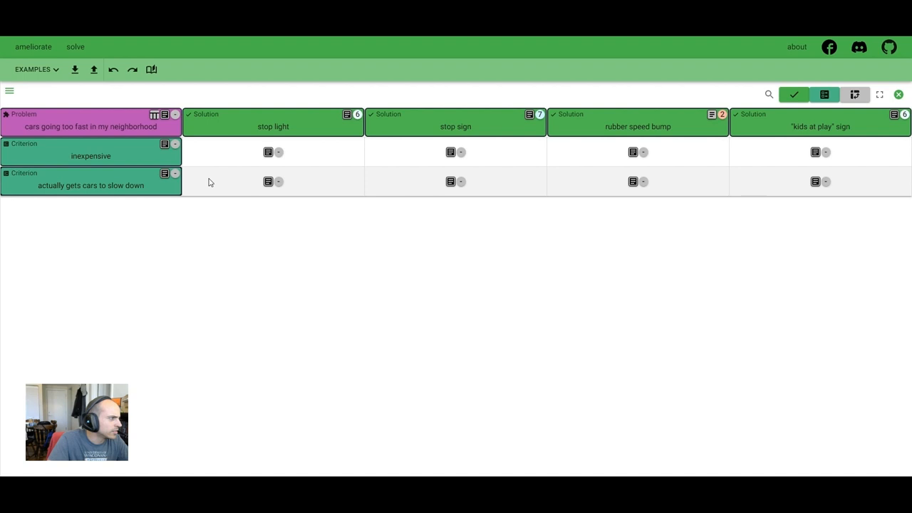
# - Assign an importance score to the 'inexpensive' criterion
pyautogui.click(173, 114)
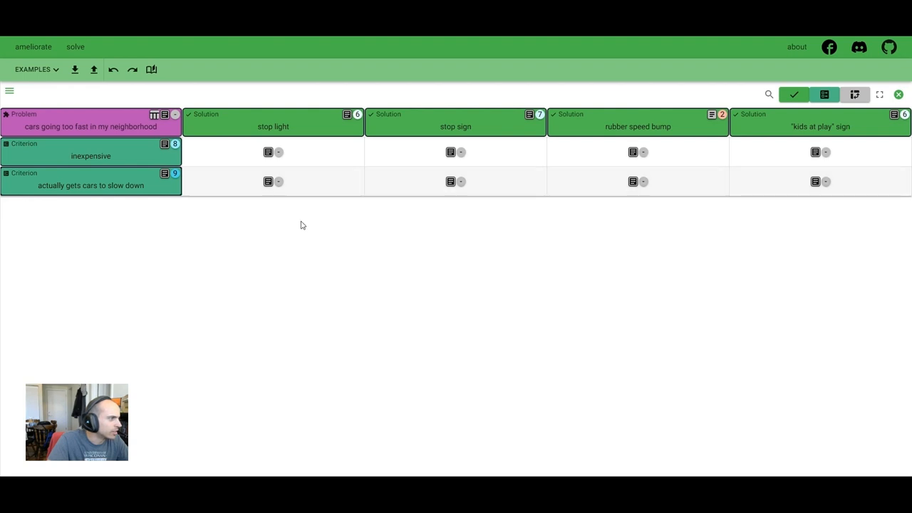
pyautogui.moveTo(321, 152)
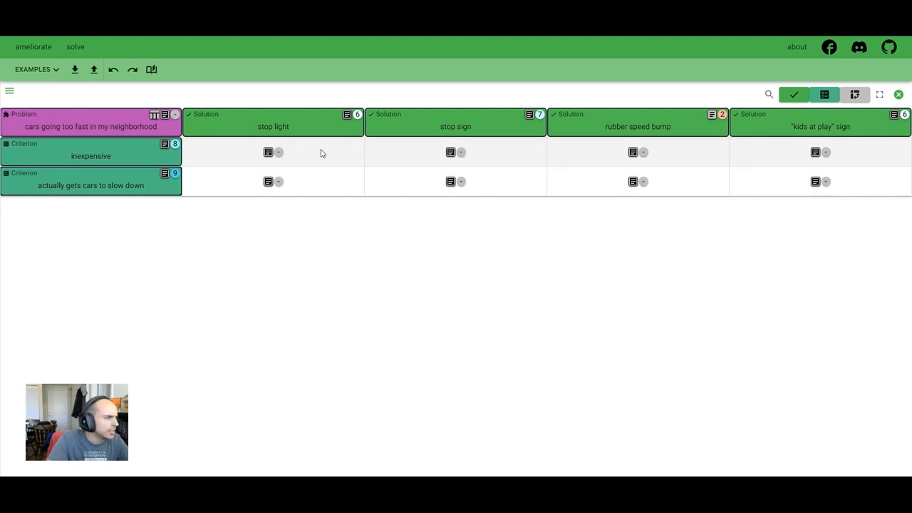
# - Score stop light, stop sign and rubber speed bump on inexpensive, then begin the slow-down row
pyautogui.click(268, 151)
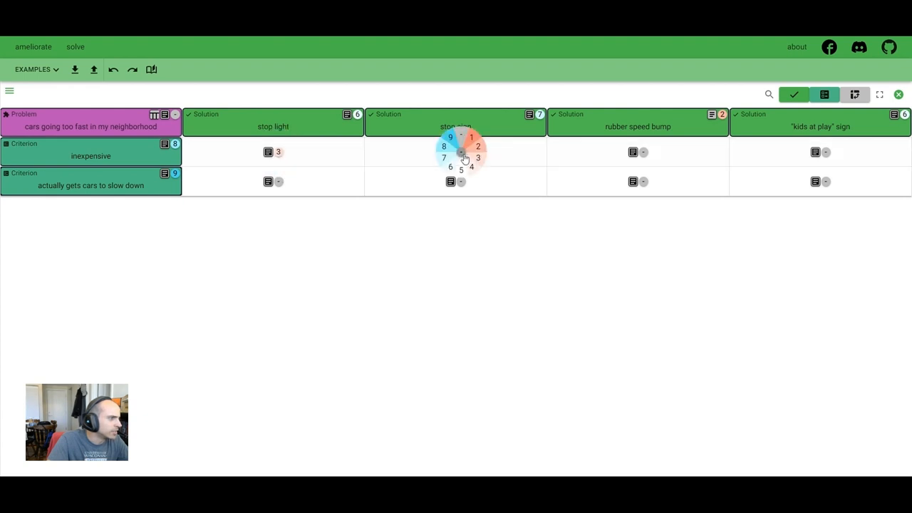
pyautogui.click(472, 137)
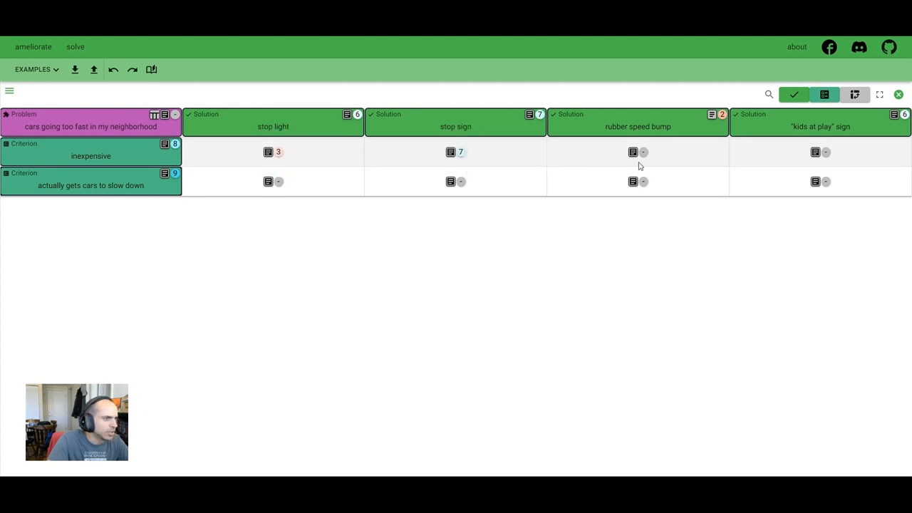
pyautogui.click(641, 151)
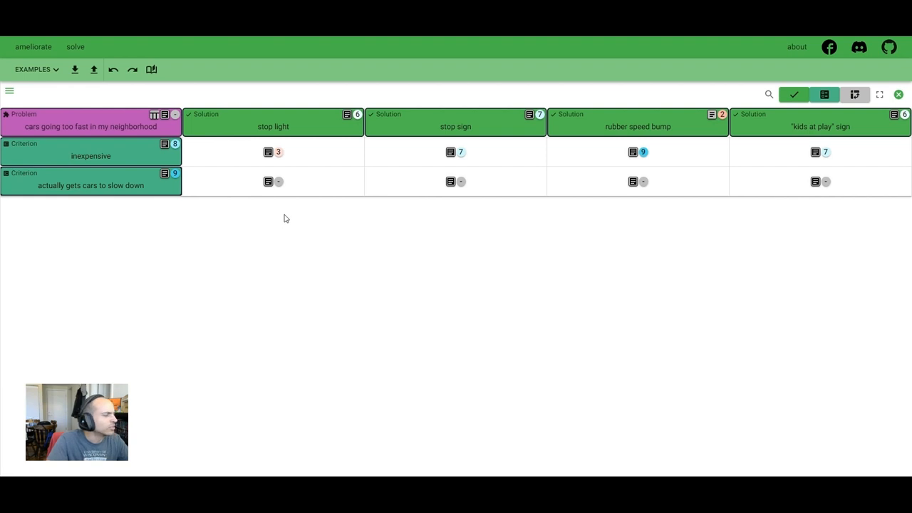
pyautogui.click(273, 181)
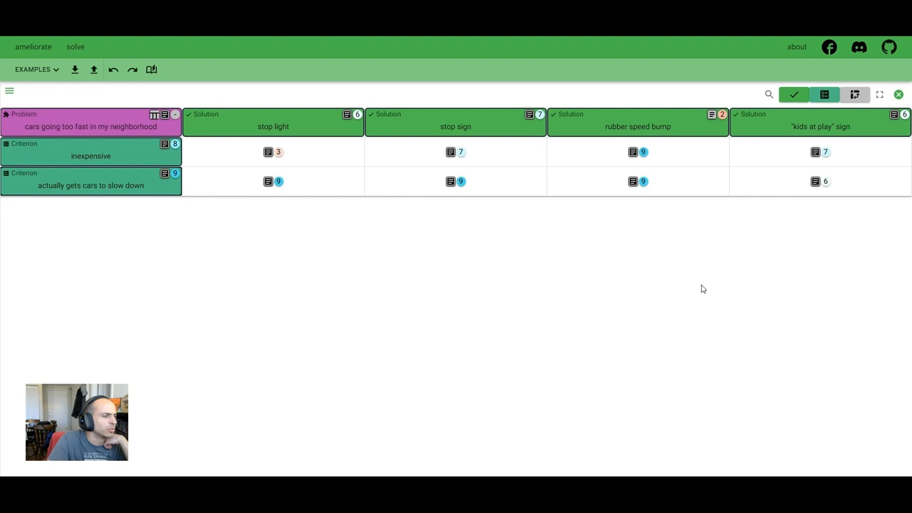
pyautogui.moveTo(759, 323)
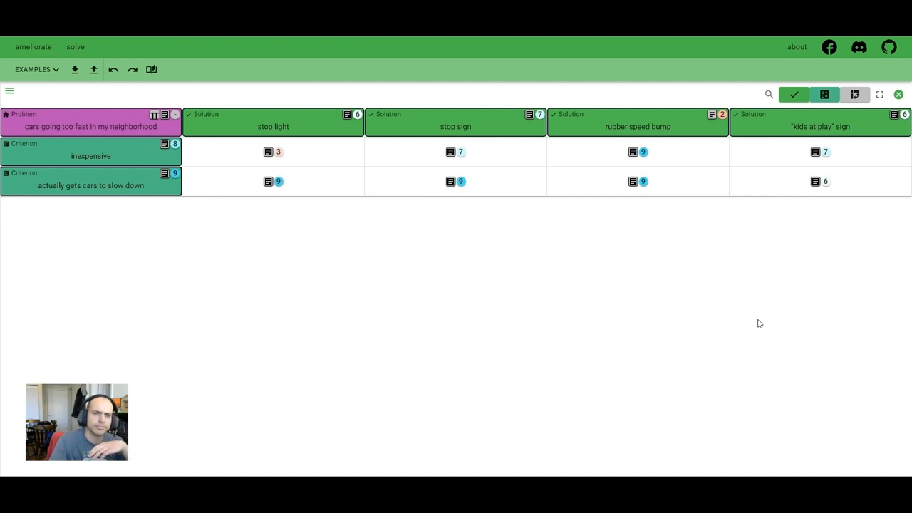